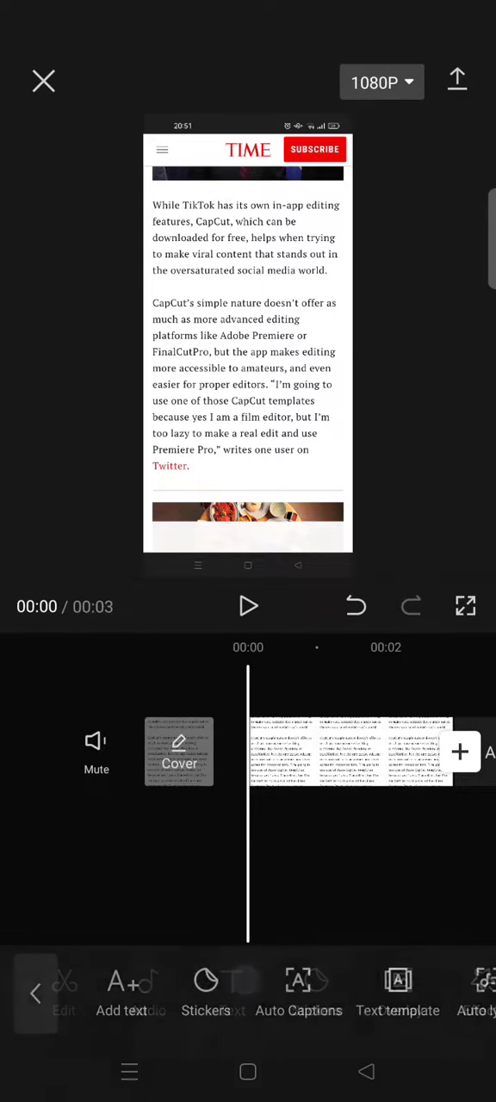
Add a blank text layer over the article clip with Style options showing.
{"action": "left_click", "coordinate": [130, 990]}
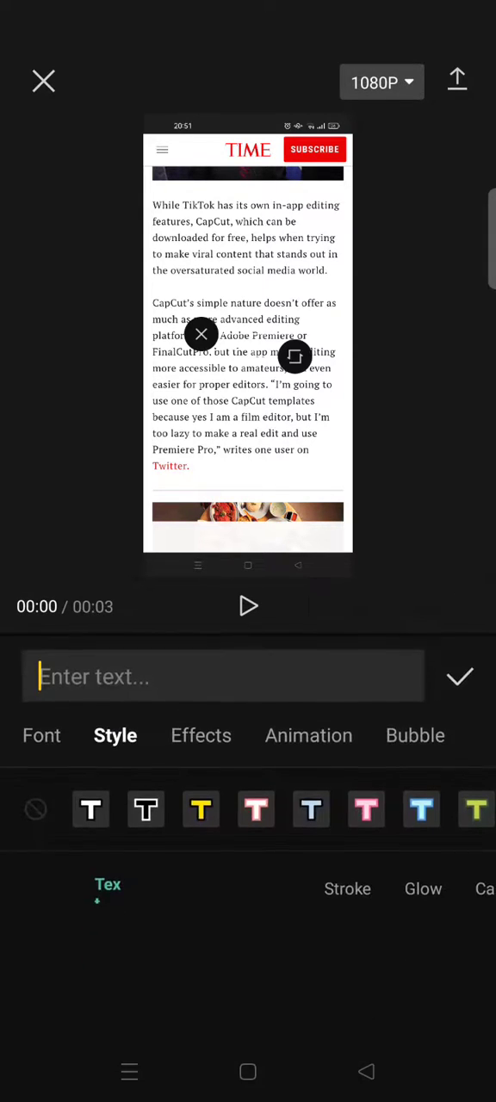
{"action": "left_click", "coordinate": [223, 675]}
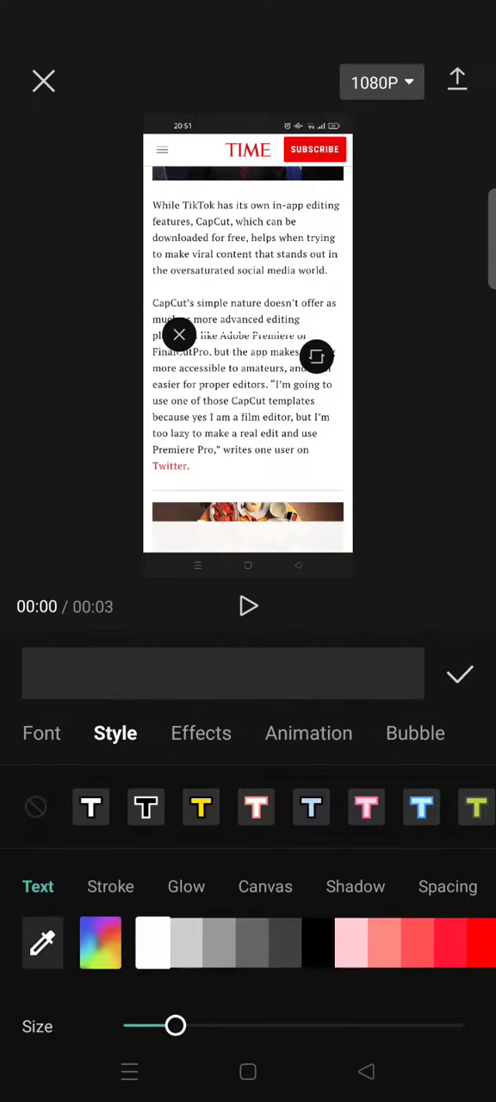
Apply the solid background bar style to the empty text and colour it bright green.
{"action": "left_click", "coordinate": [265, 886]}
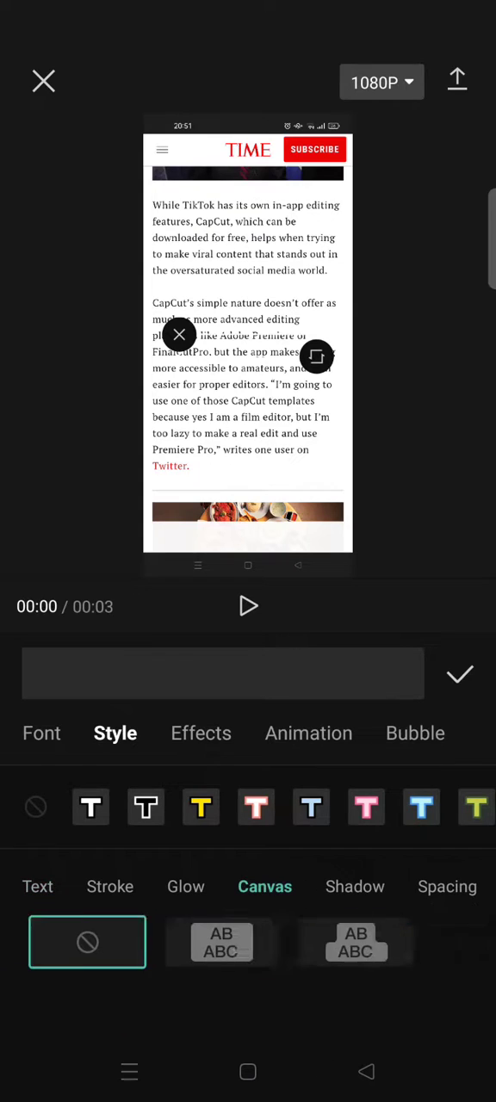
{"action": "left_click", "coordinate": [215, 942]}
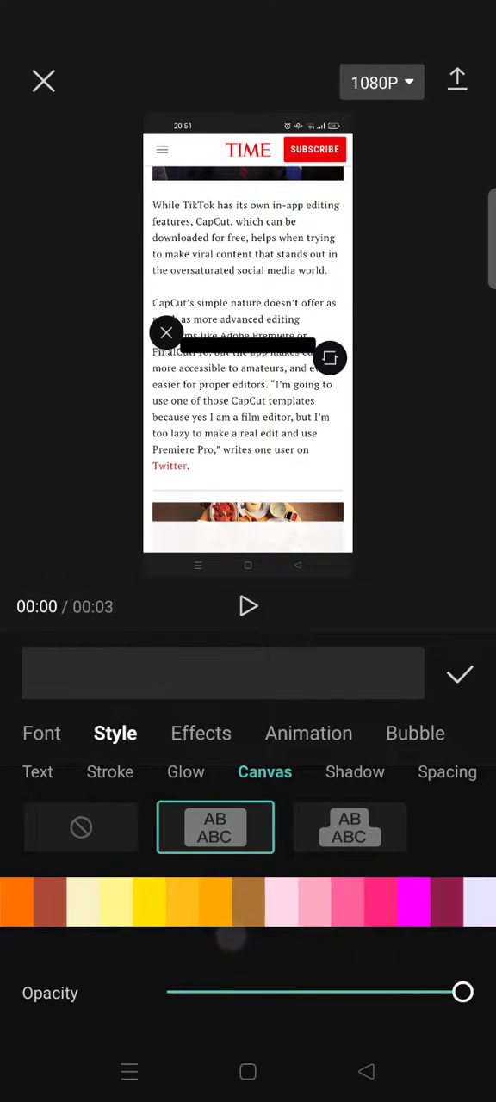
{"action": "scroll", "scroll_direction": "left", "scroll_amount": 3}
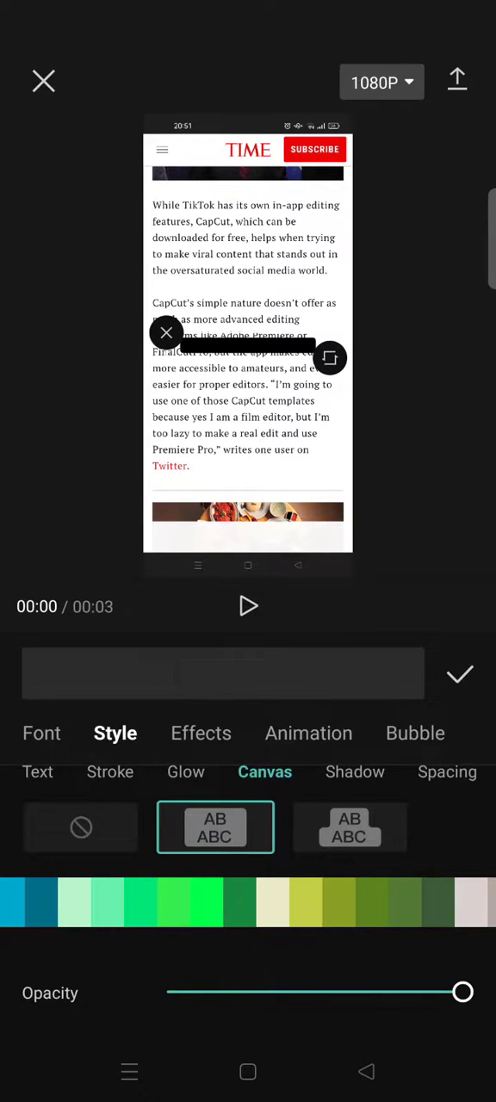
{"action": "left_click", "coordinate": [305, 901]}
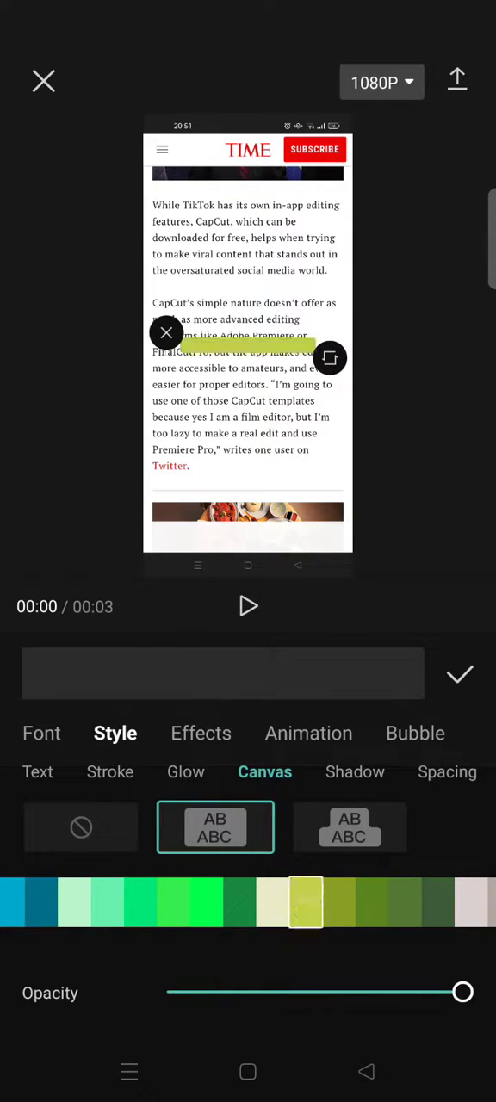
{"action": "left_click", "coordinate": [173, 903]}
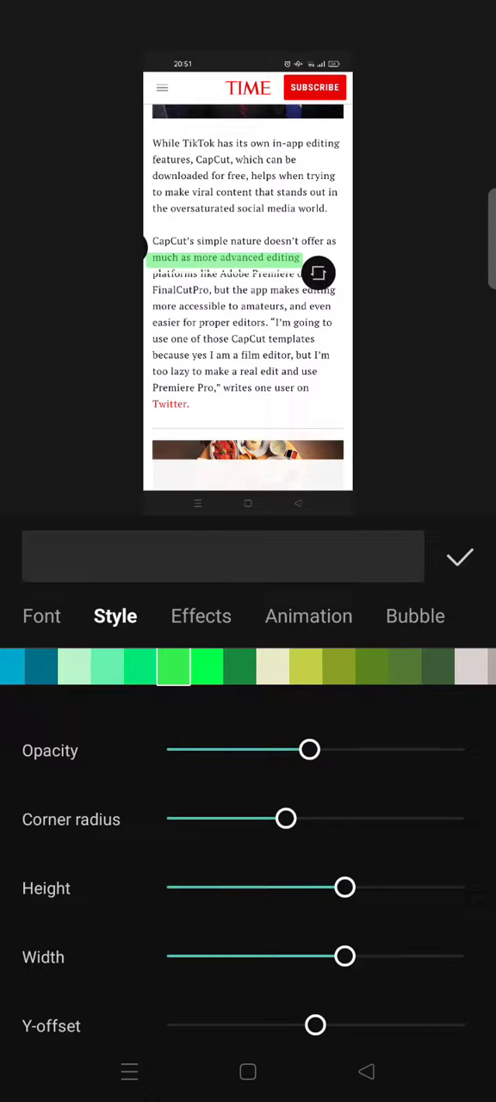
Make the green bar taller and wider, then shift it down over 'much as more advanced editing'.
{"action": "left_click_drag", "start_coordinate": [346, 887], "coordinate": [355, 887]}
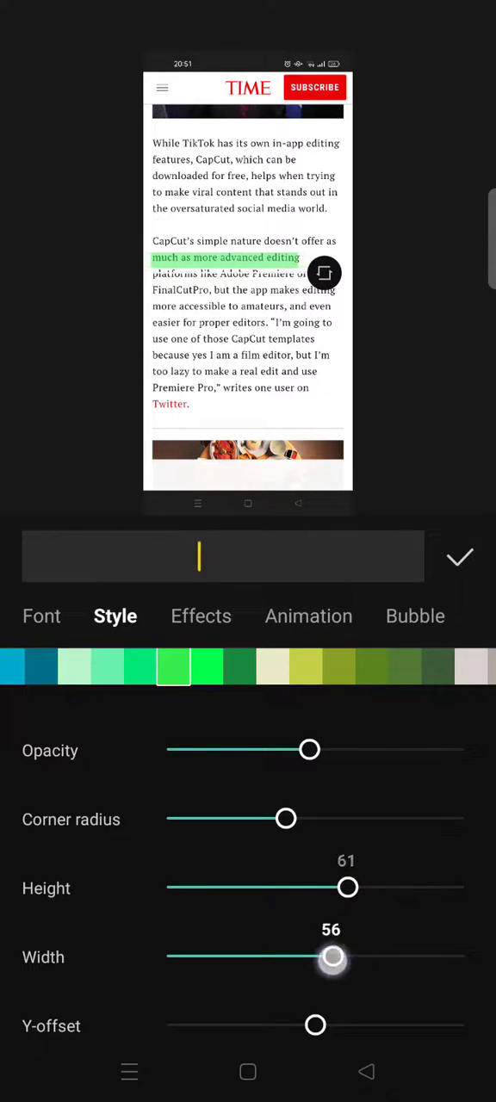
{"action": "left_click_drag", "start_coordinate": [333, 955], "coordinate": [342, 956]}
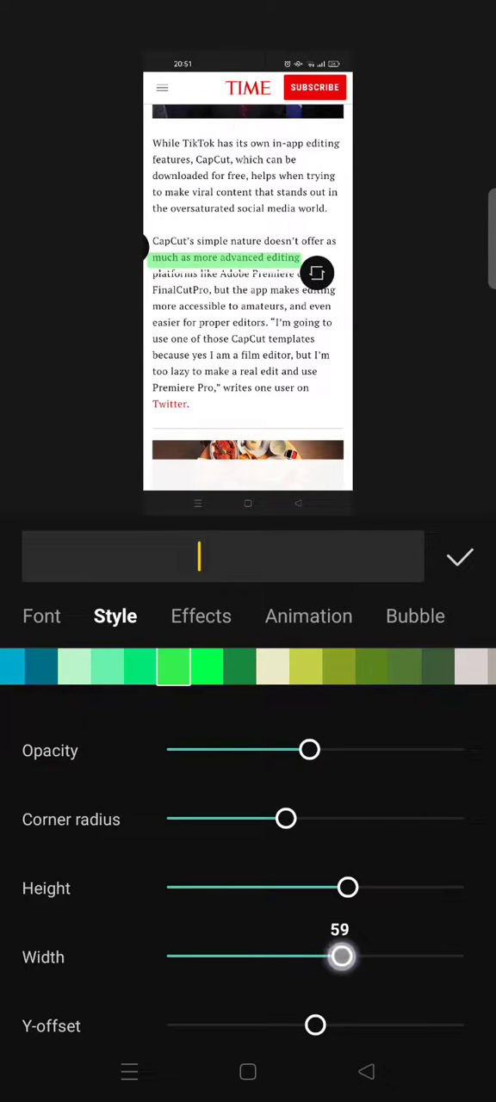
{"action": "left_click_drag", "start_coordinate": [342, 955], "coordinate": [338, 956]}
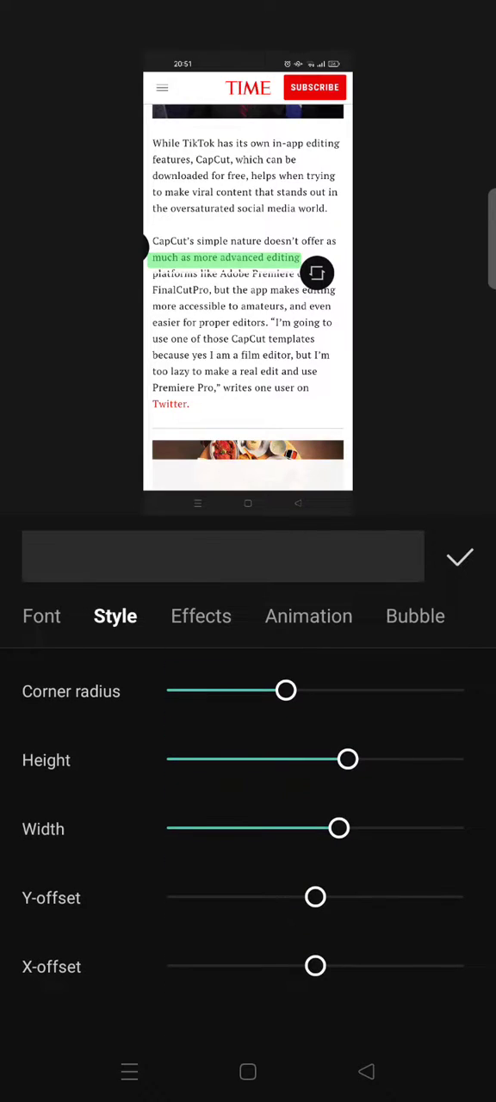
{"action": "left_click_drag", "start_coordinate": [315, 898], "coordinate": [338, 897]}
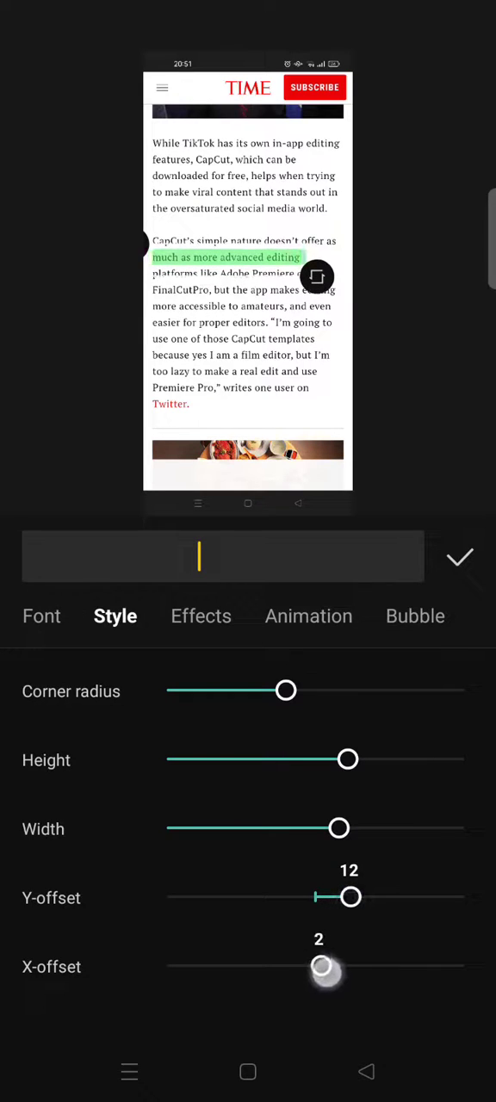
{"action": "left_click_drag", "start_coordinate": [323, 967], "coordinate": [329, 967]}
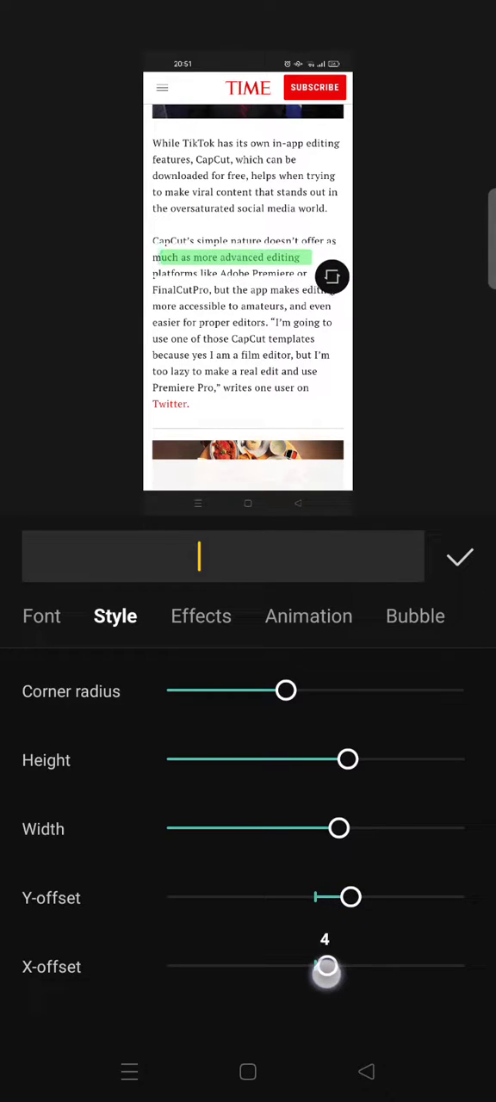
{"action": "left_click_drag", "start_coordinate": [325, 967], "coordinate": [317, 967]}
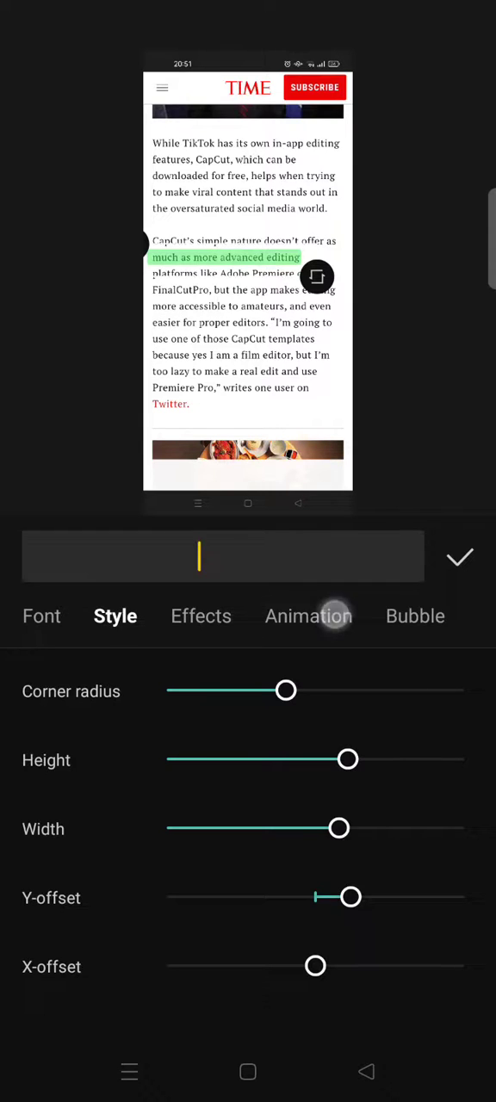
Apply the Wipe Right in-animation to the green highlight bar.
{"action": "left_click", "coordinate": [308, 616]}
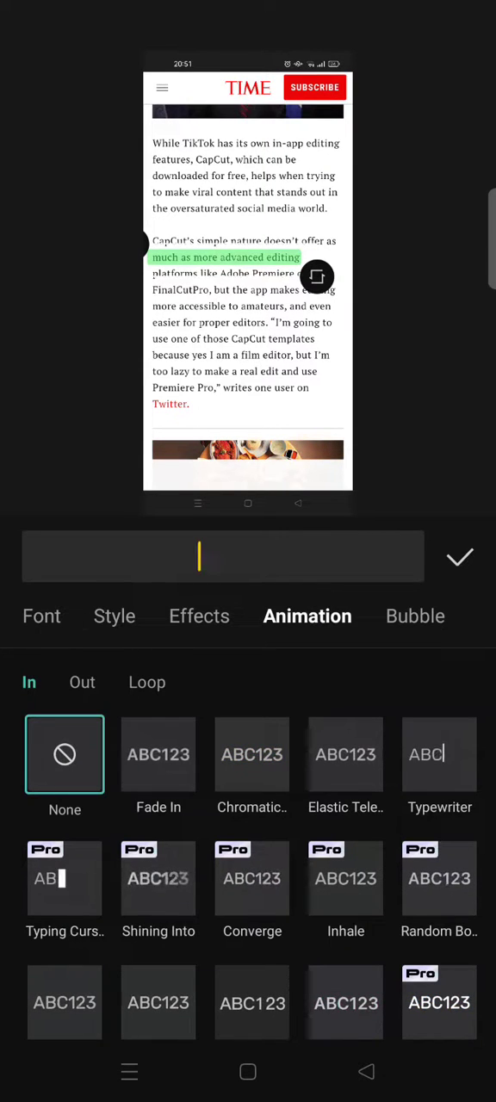
{"action": "scroll", "scroll_direction": "down", "scroll_amount": 3}
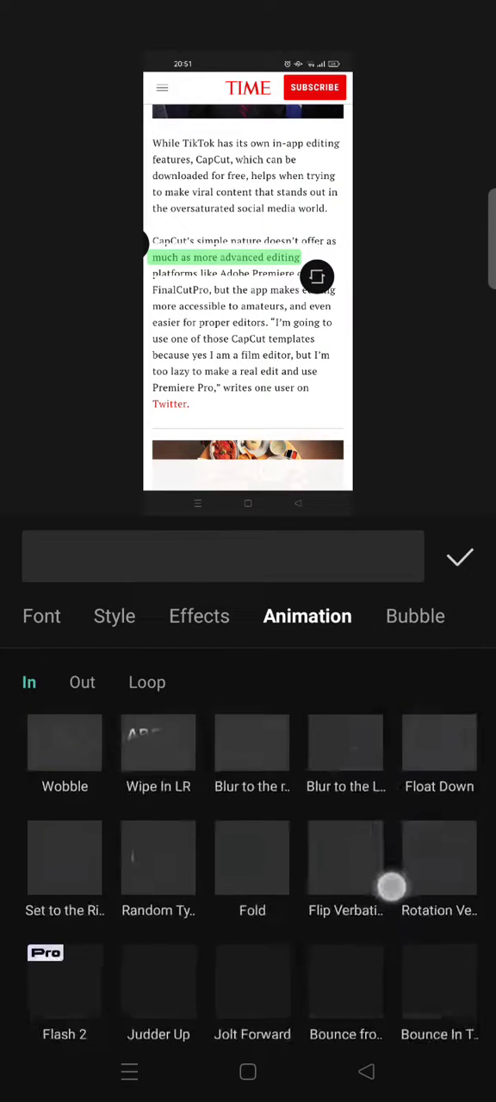
{"action": "scroll", "scroll_direction": "down", "scroll_amount": 3}
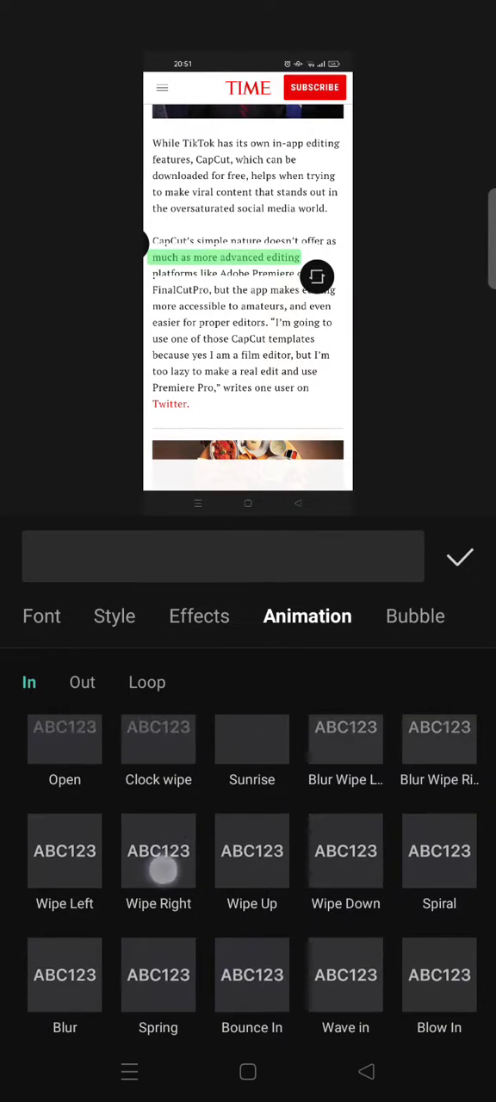
{"action": "left_click", "coordinate": [159, 850]}
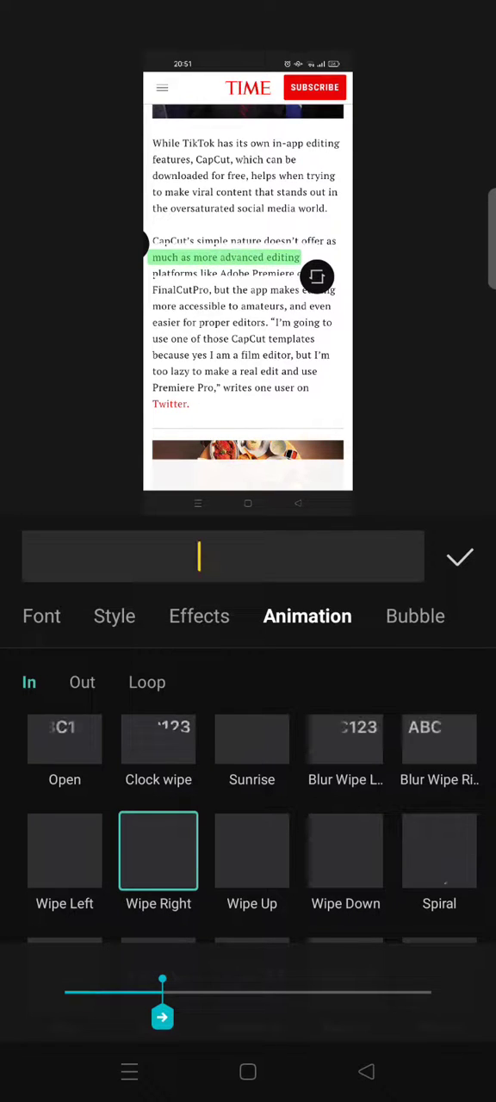